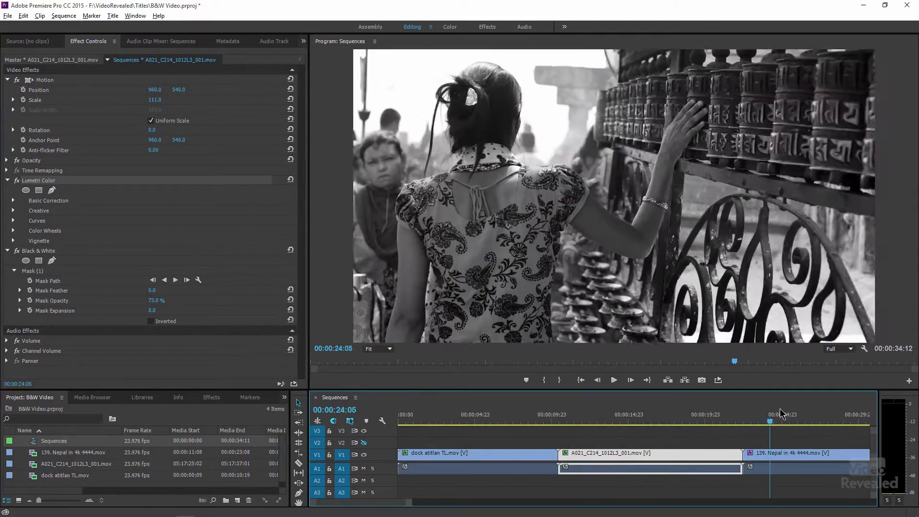
- Select the Nepal clip, compare Black & White off and on, then select Lumetri Color
click(792, 421)
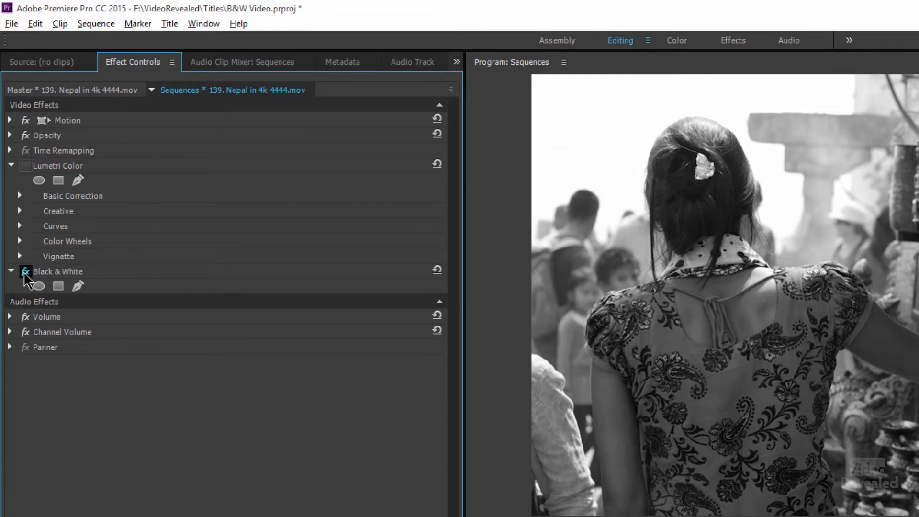
click(26, 271)
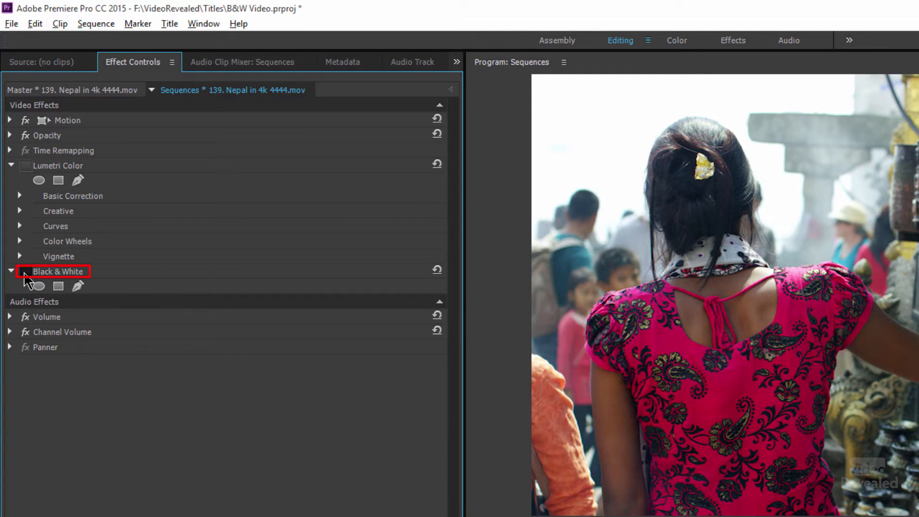
click(26, 271)
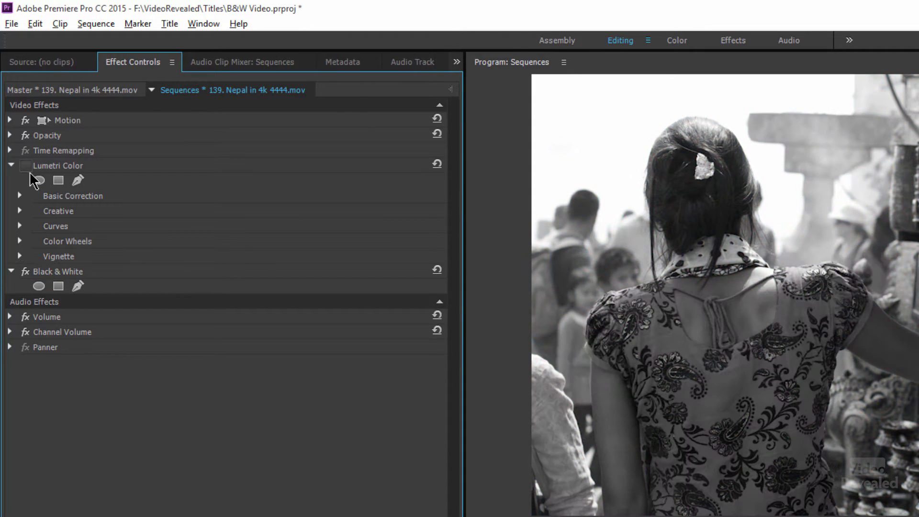
click(26, 165)
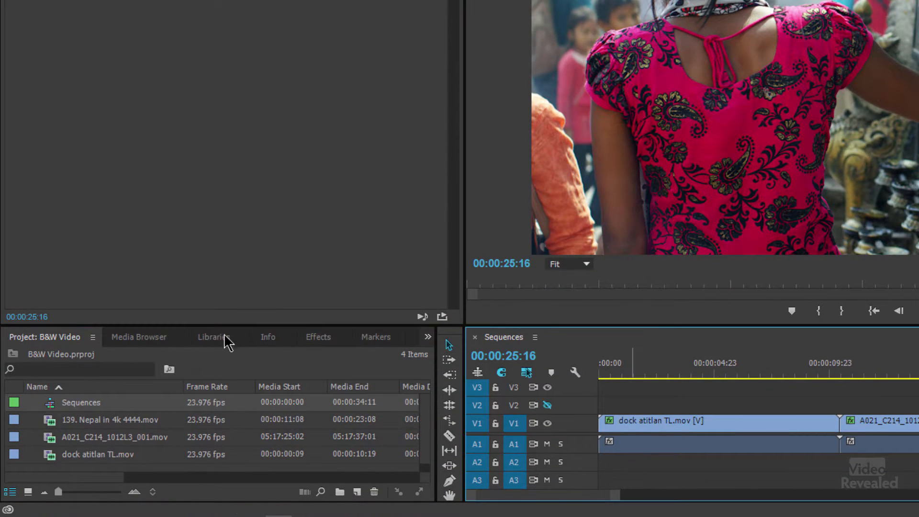
- Search the Effects panel for 'black' and collapse the matching presets
click(318, 337)
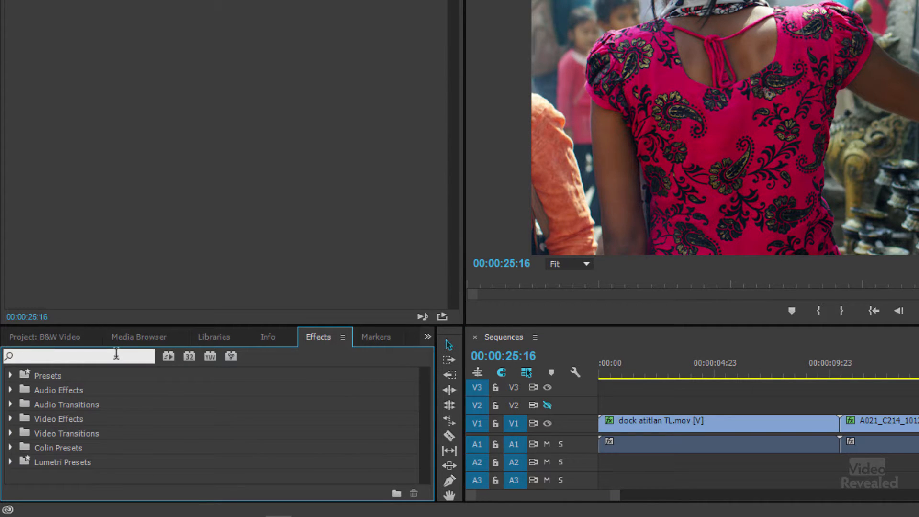
text(black)
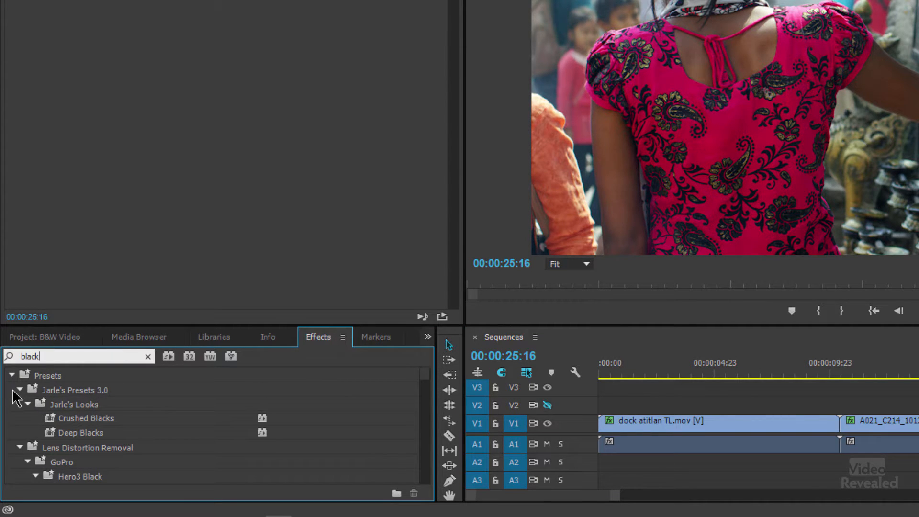
click(10, 376)
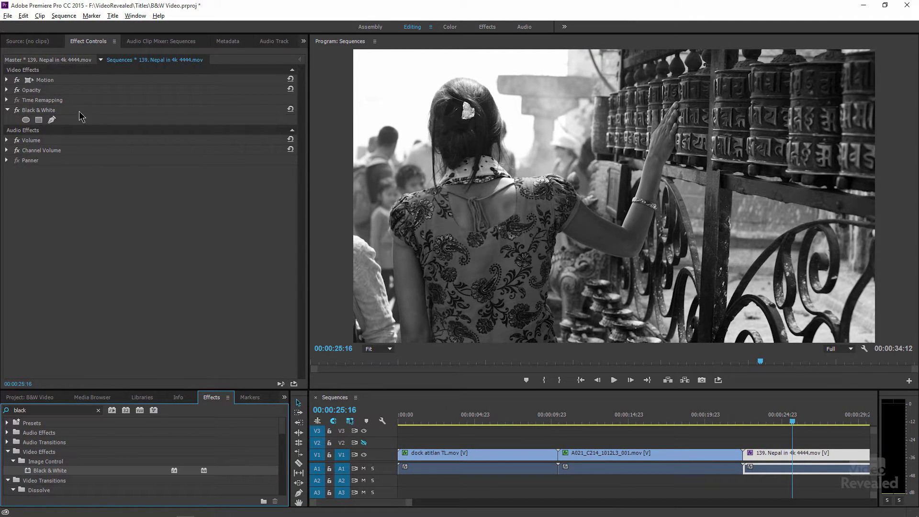
mouse_move(96, 206)
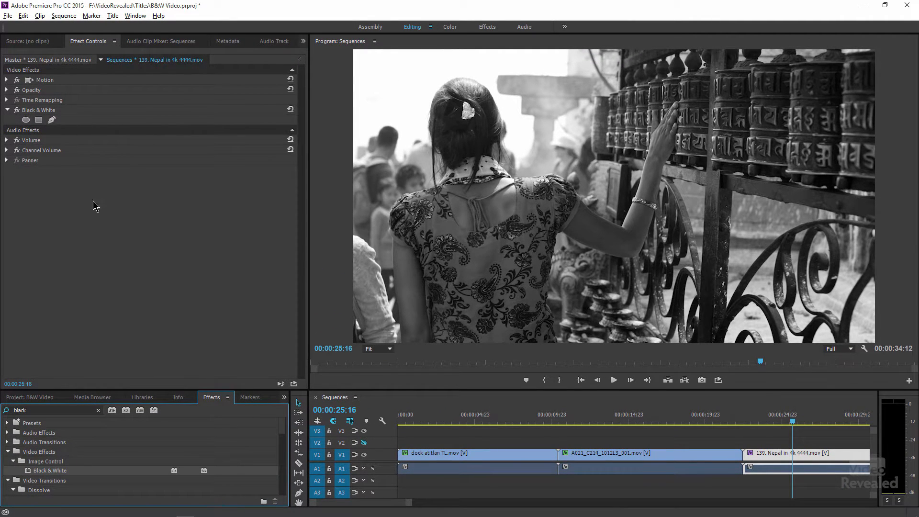
mouse_move(107, 227)
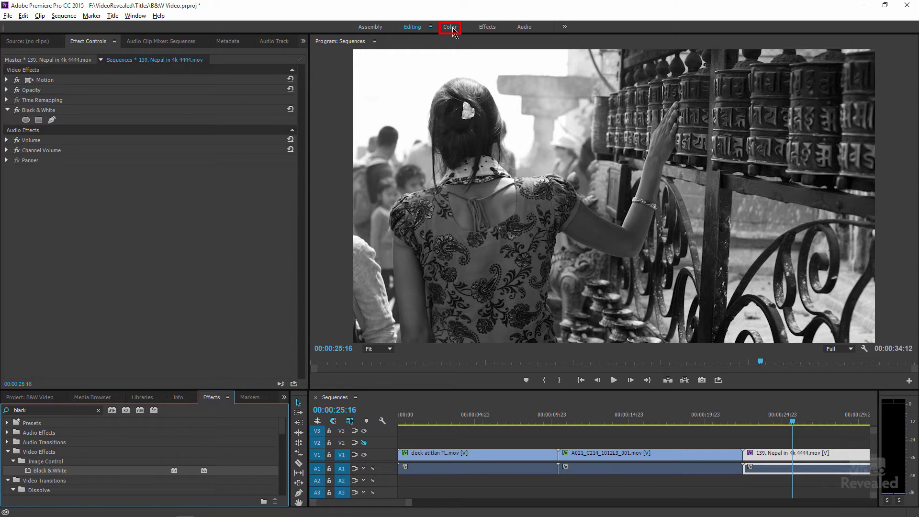
- In the Color workspace, cool the Temperature and order Lumetri Color before Black & White
click(449, 26)
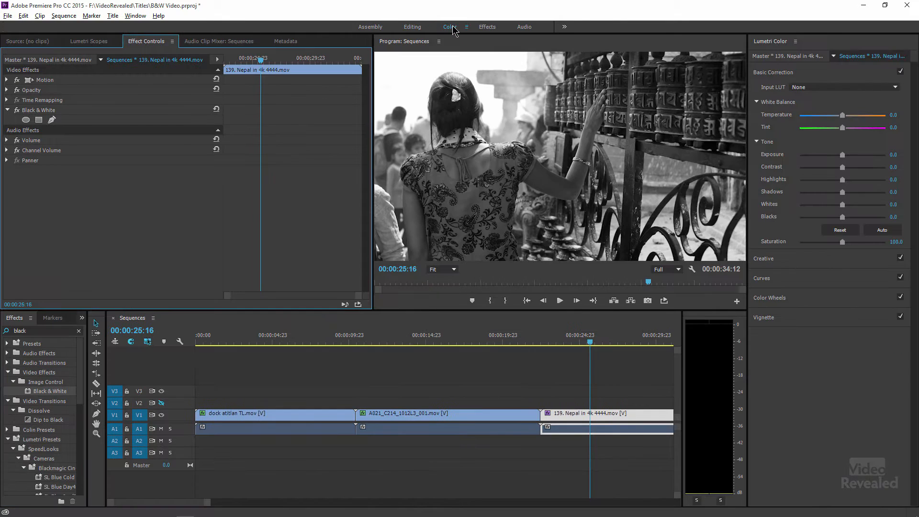
mouse_move(815, 167)
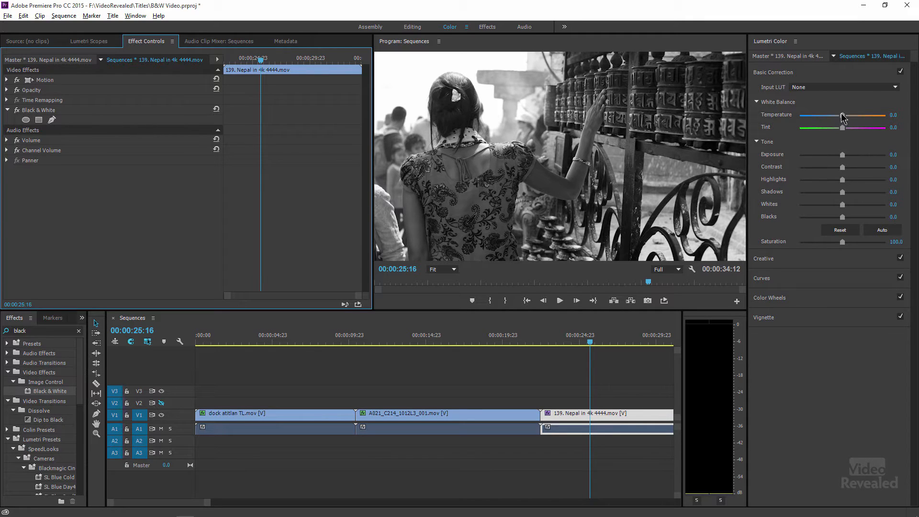
drag(842, 115, 802, 114)
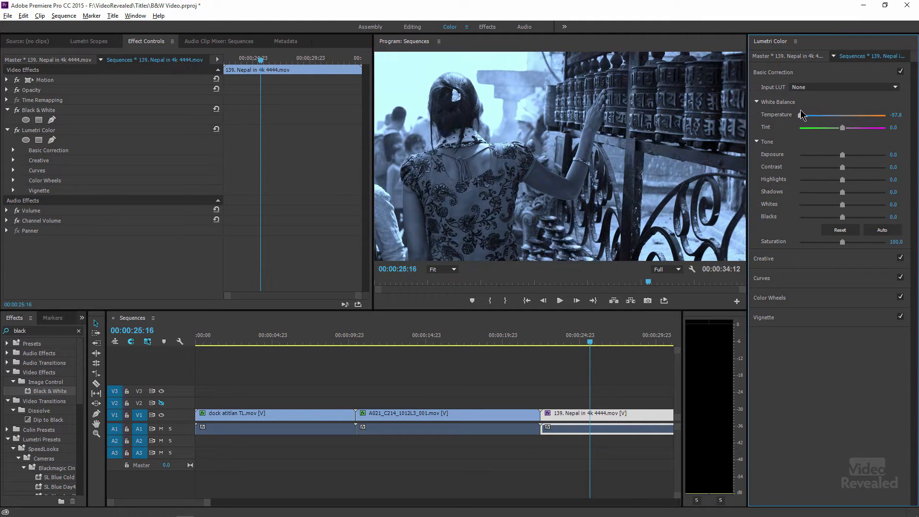
drag(802, 115, 814, 115)
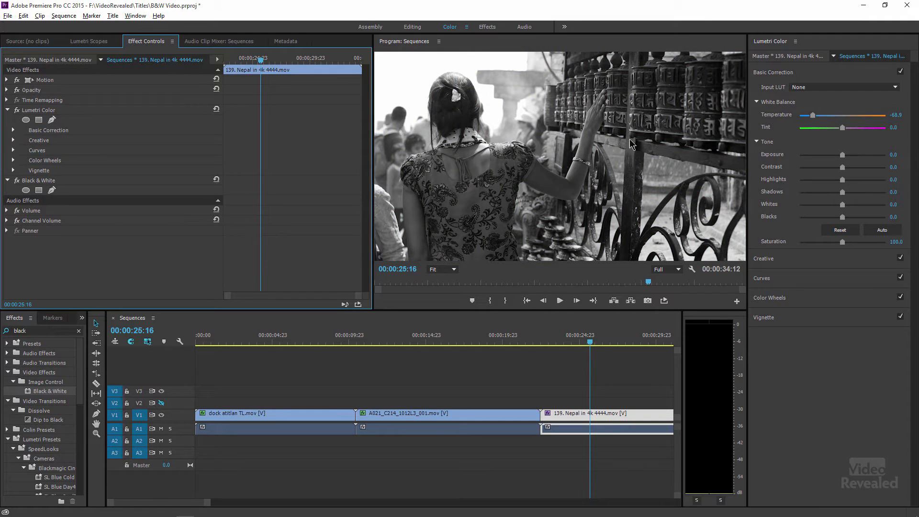
- Set the Nepal clip's Lumetri Temperature to 75.6 and Tint to 44.4
drag(813, 115, 839, 115)
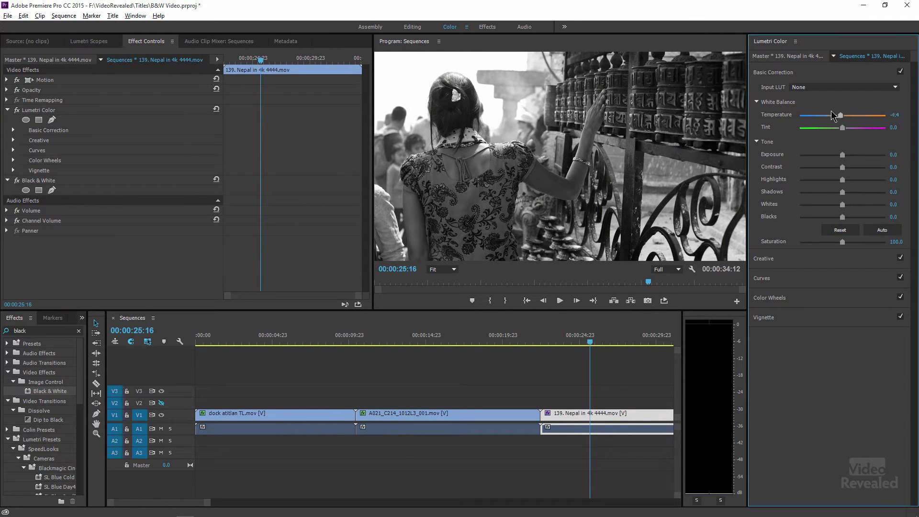
drag(838, 115, 807, 115)
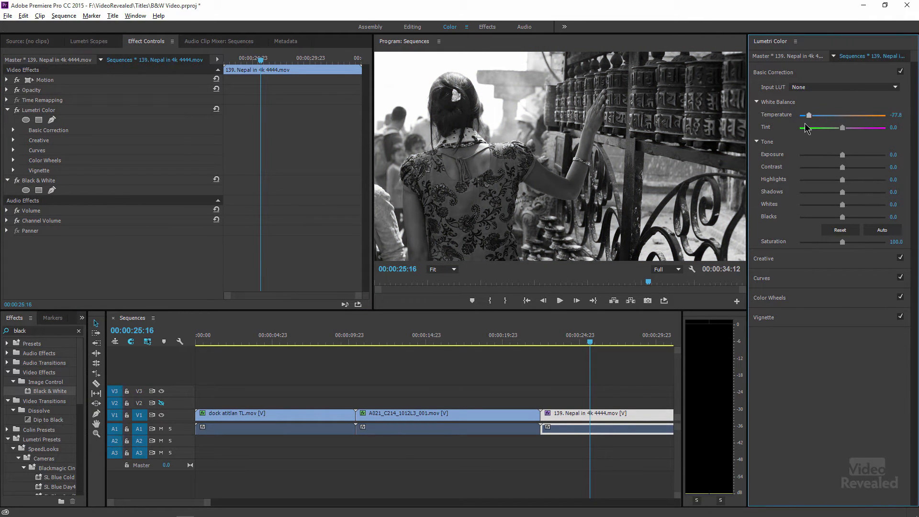
drag(808, 115, 875, 115)
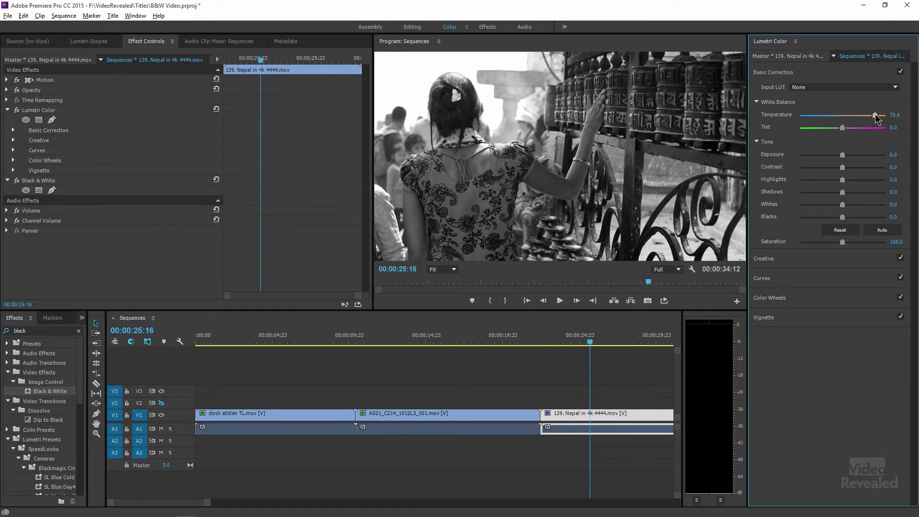
drag(875, 115, 885, 115)
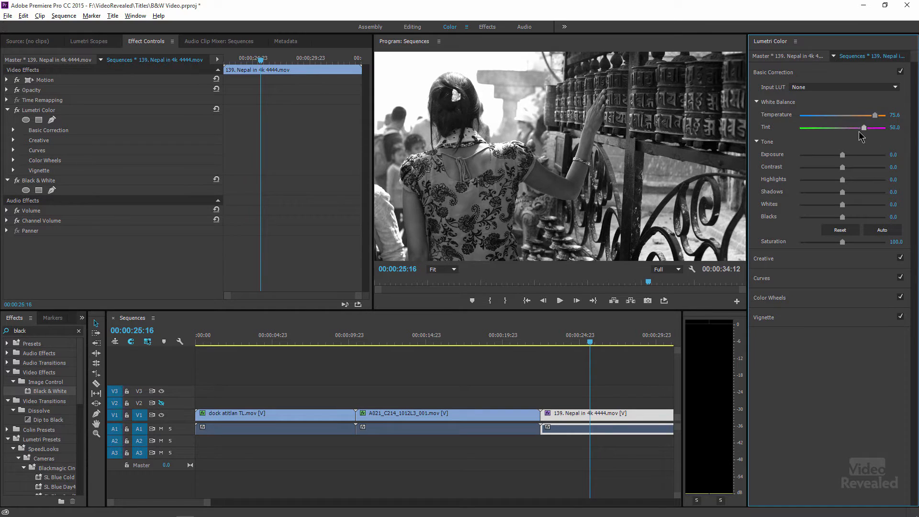
drag(863, 128, 854, 128)
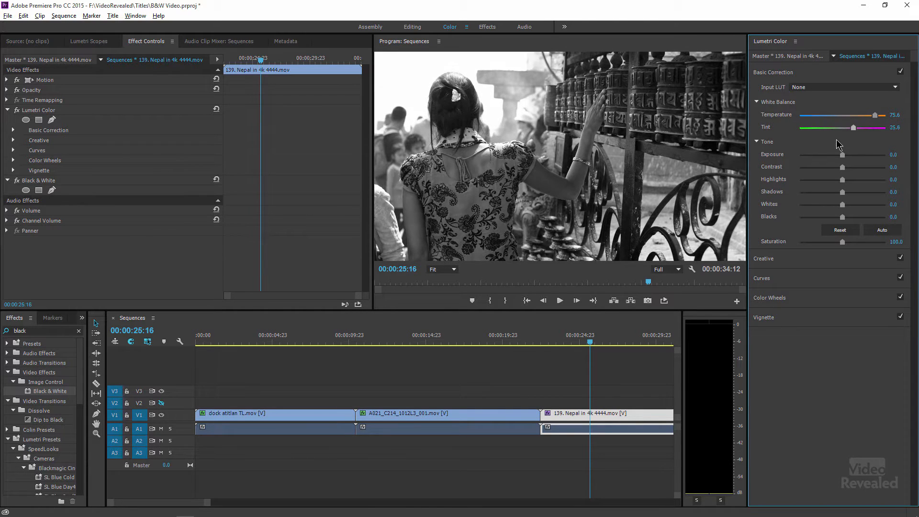
drag(853, 127, 862, 127)
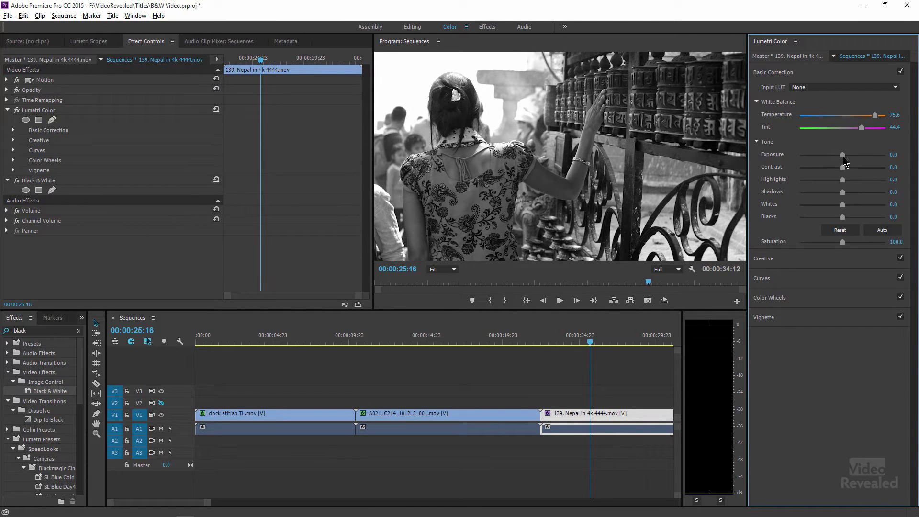
- Set the Lumetri Exposure to 1.0 and Contrast to 10.0
drag(843, 167, 885, 166)
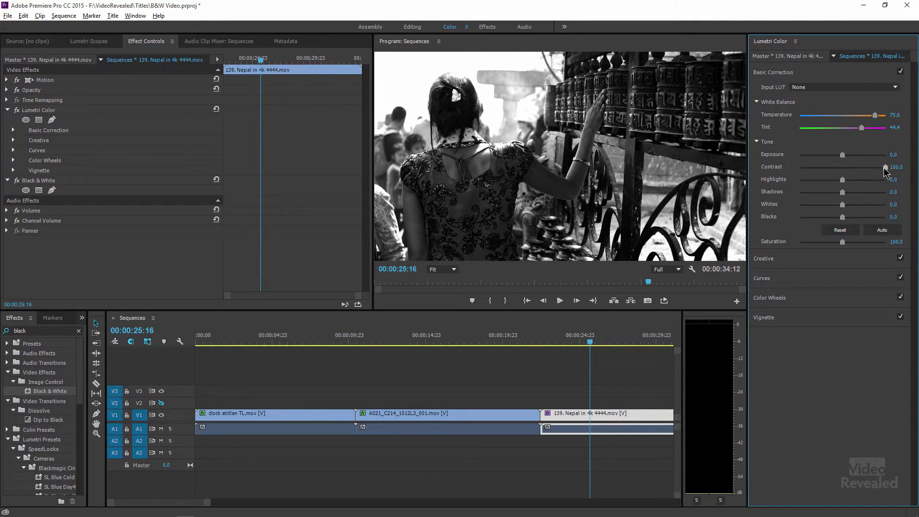
drag(885, 167, 853, 164)
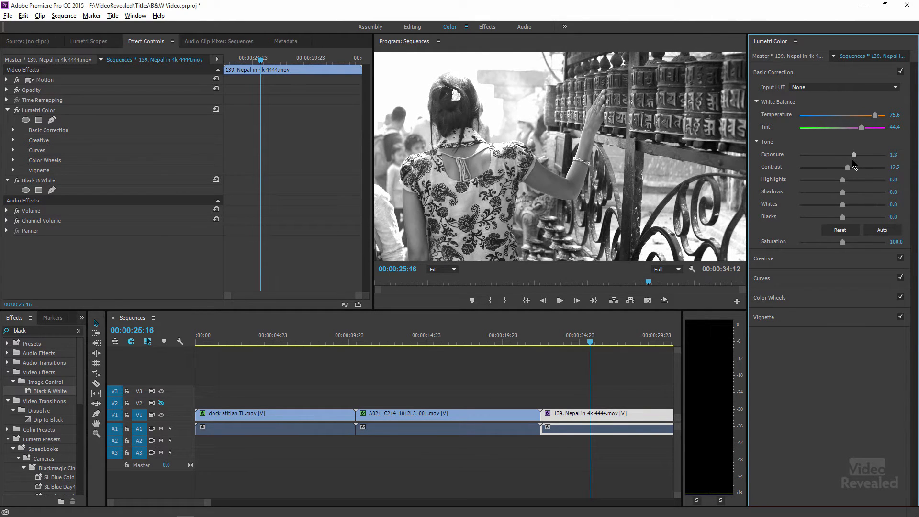
drag(851, 167, 846, 170)
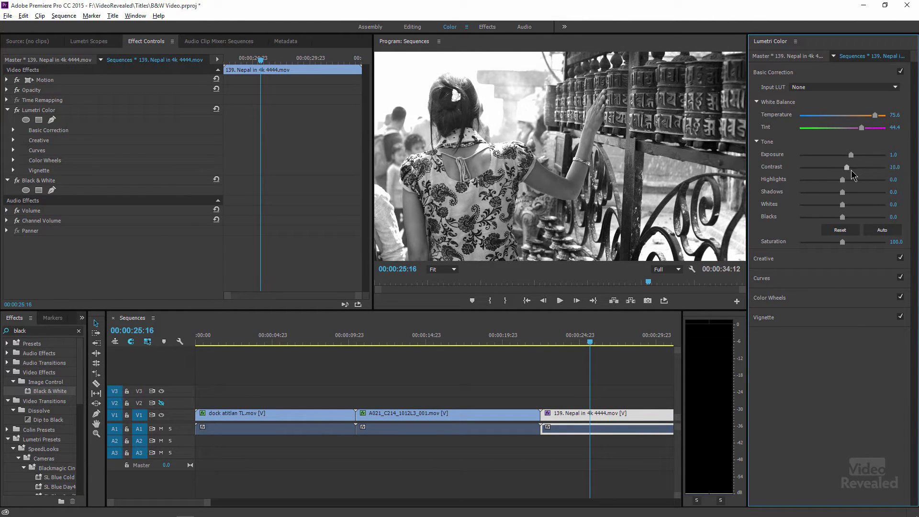
drag(846, 167, 859, 167)
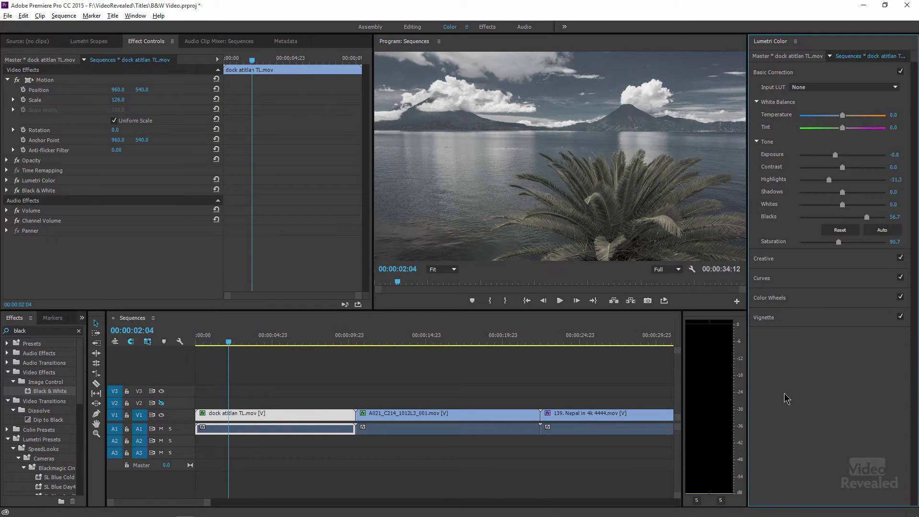
mouse_move(523, 199)
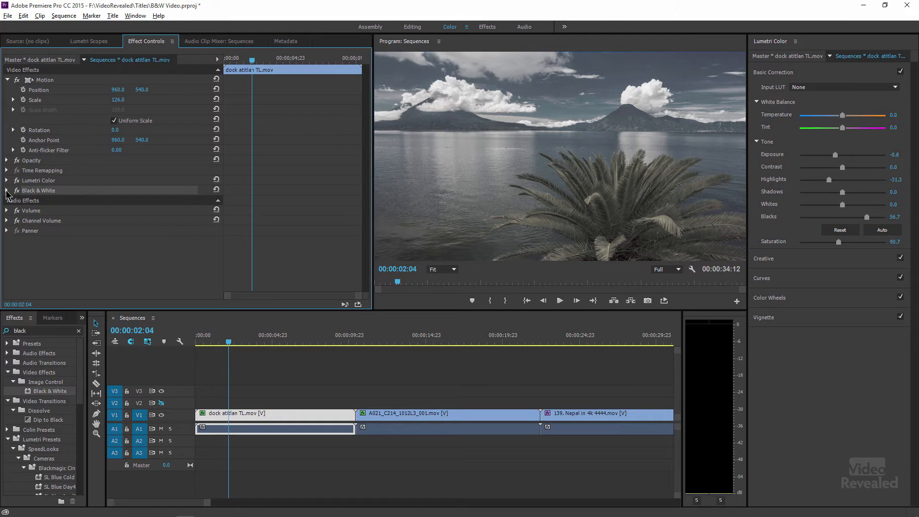
- Expand the dock atitlan clip's Black & White effect and show its Mask (1) outline
click(7, 191)
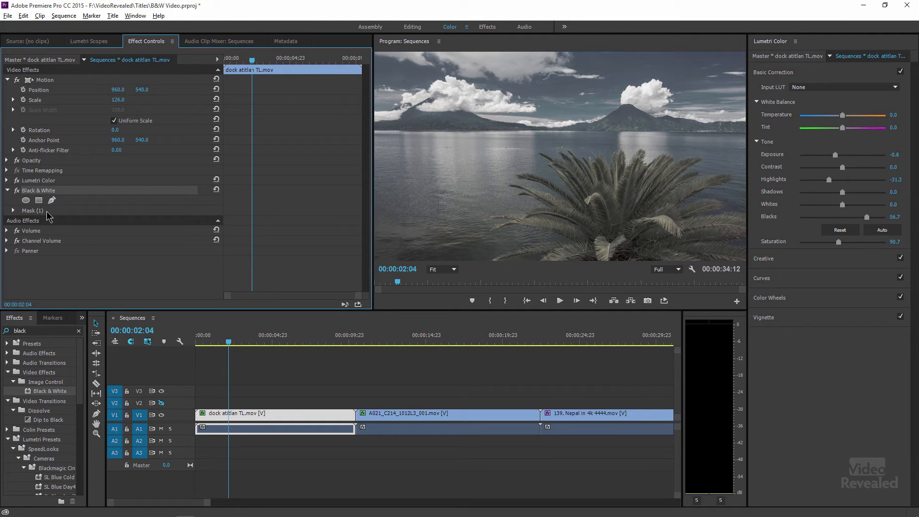
click(34, 211)
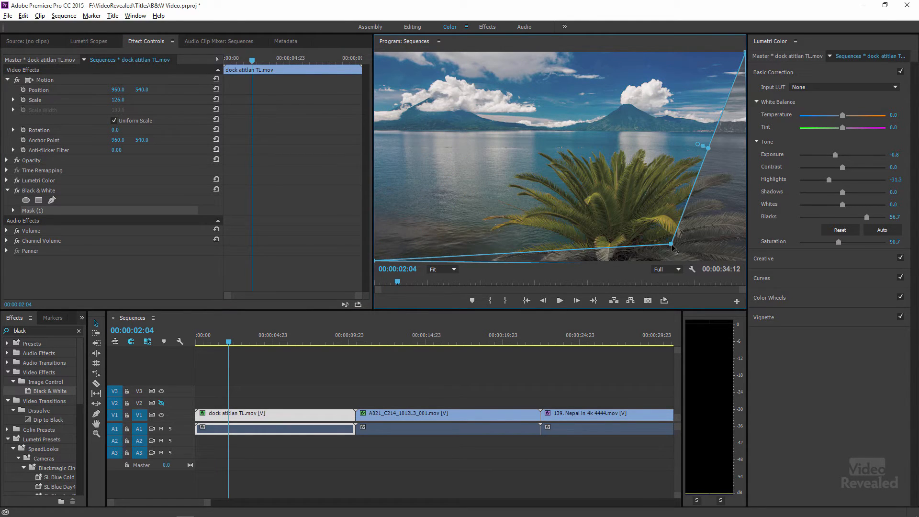
mouse_move(673, 247)
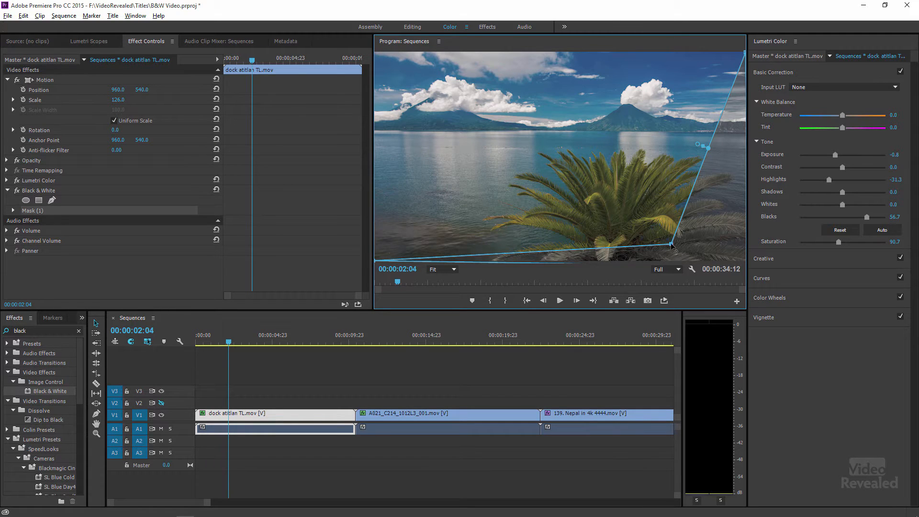
- Delete the Black & White effect from the dock atitlan clip in Effect Controls
drag(673, 246, 663, 236)
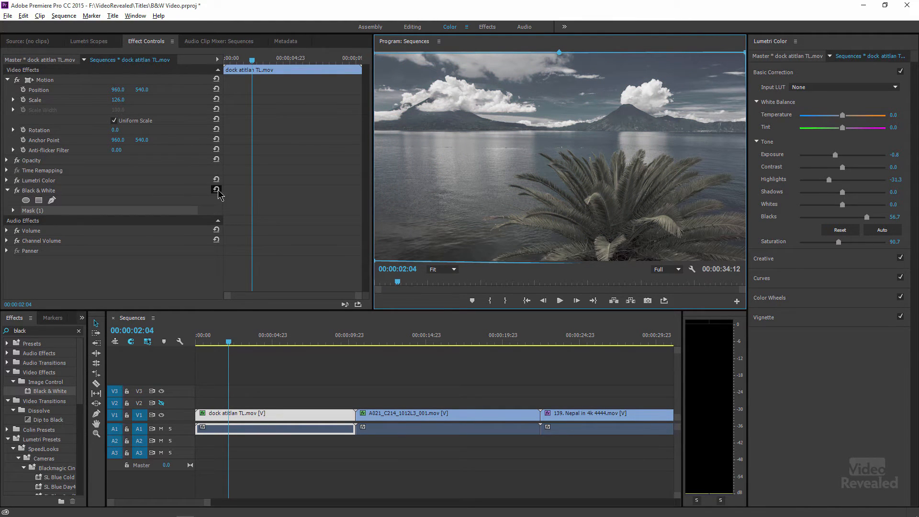
click(216, 190)
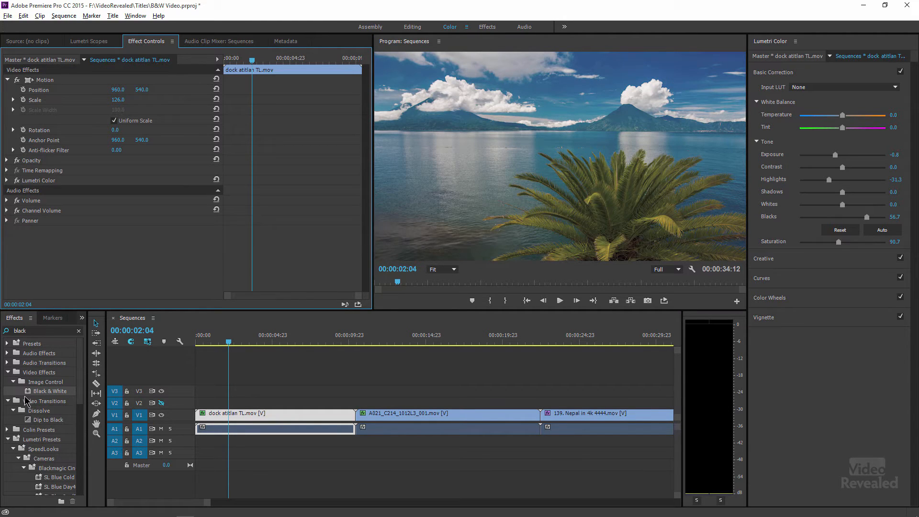
- Reapply Black & White to the dock atitlan clip and add a mask to that effect
double_click(50, 391)
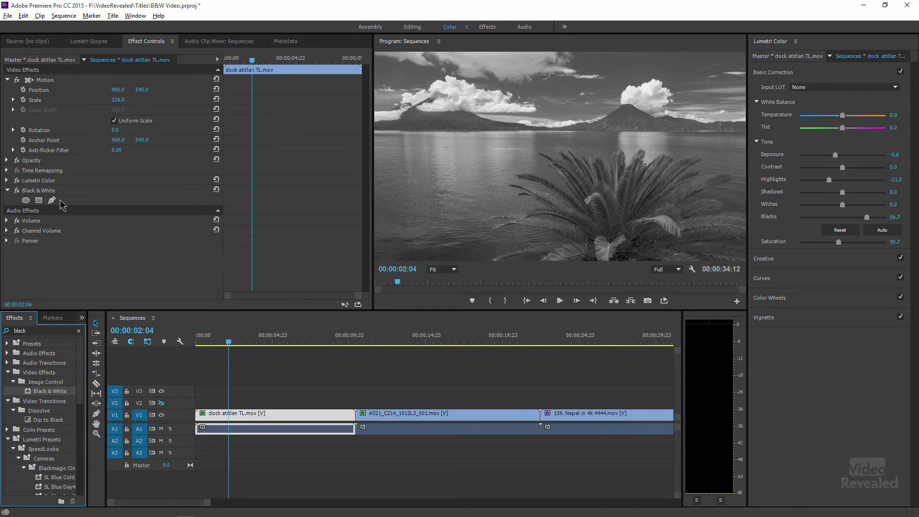
mouse_move(39, 200)
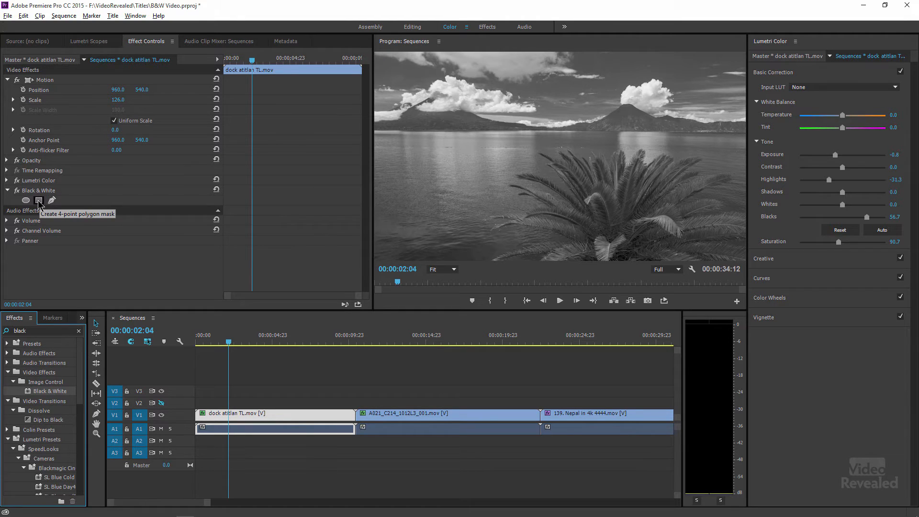
mouse_move(436, 273)
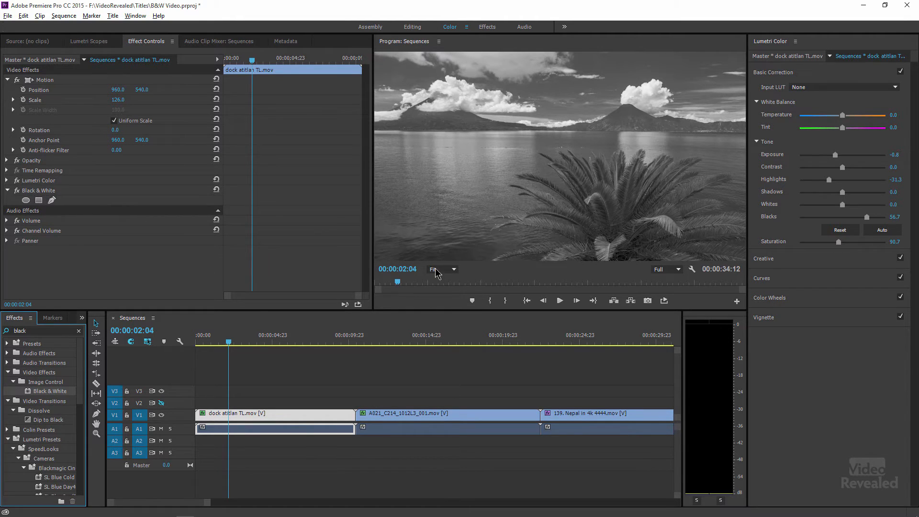
click(441, 269)
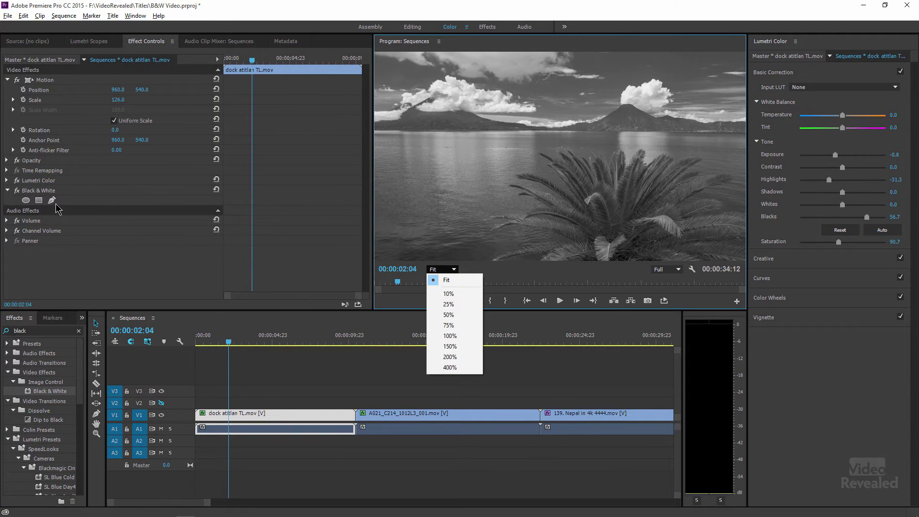
click(39, 201)
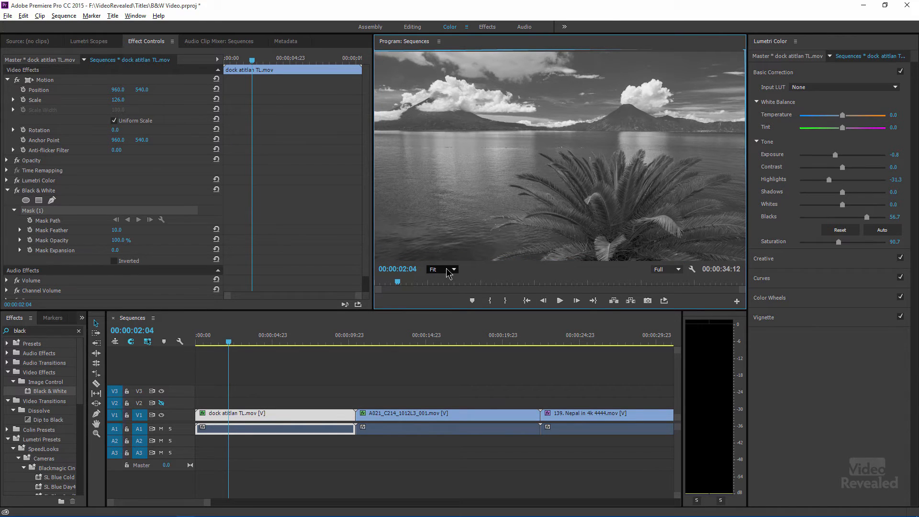
click(451, 269)
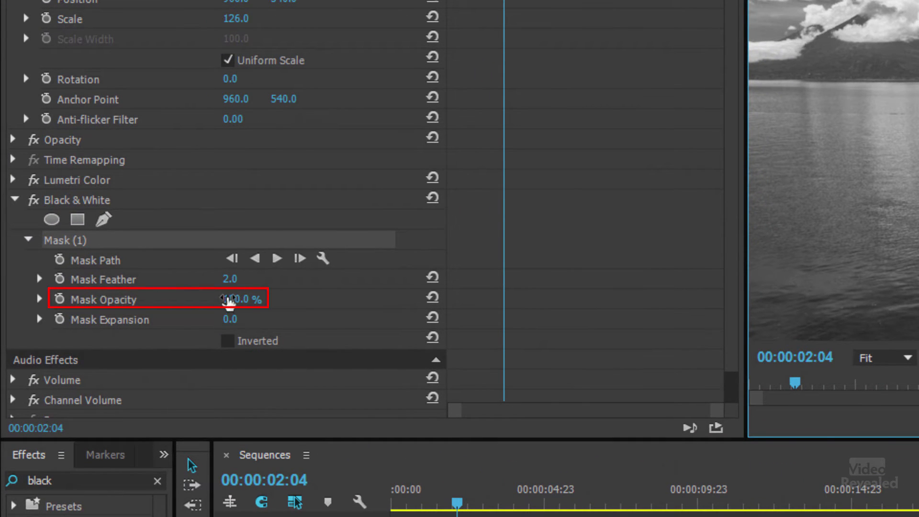
- Lower the Black & White mask opacity to 71% in Effect Controls
drag(241, 299, 222, 299)
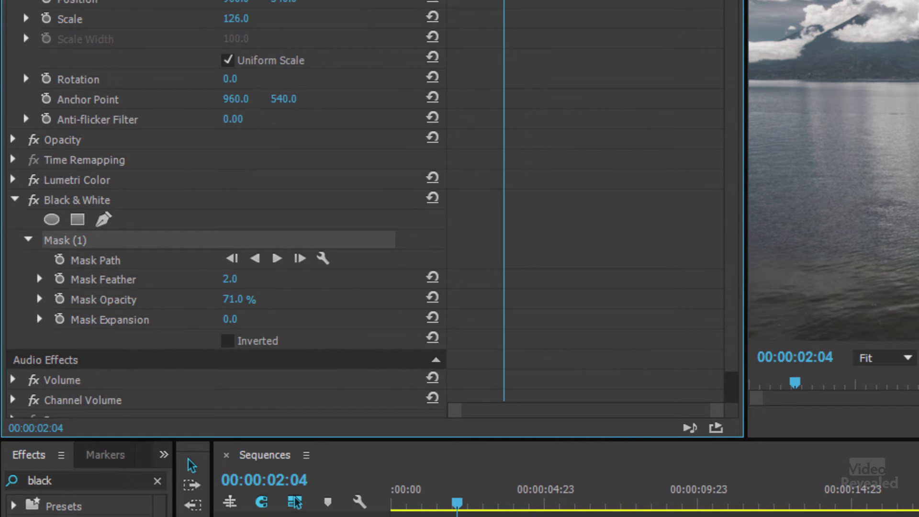
drag(253, 299, 239, 299)
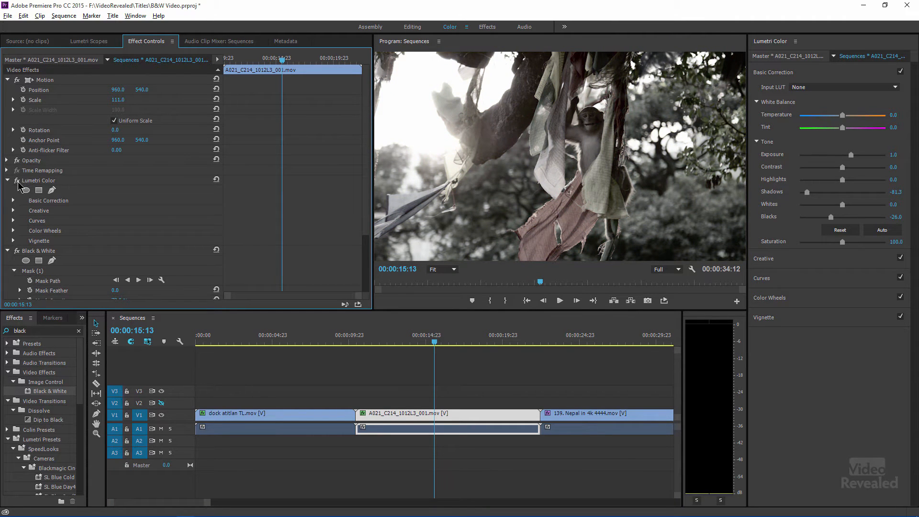
mouse_move(396, 327)
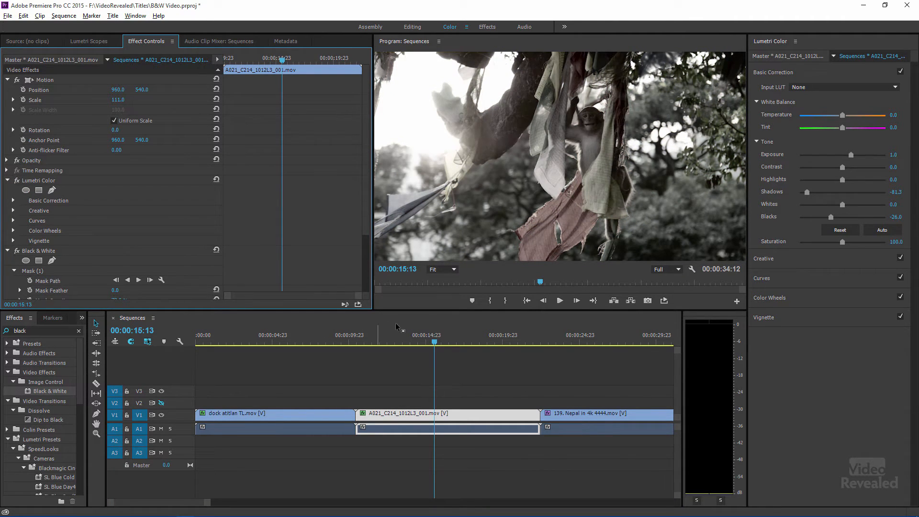
- Set the A021 clip's Lumetri Shadows to -47.8 and Exposure to 1.3
click(438, 334)
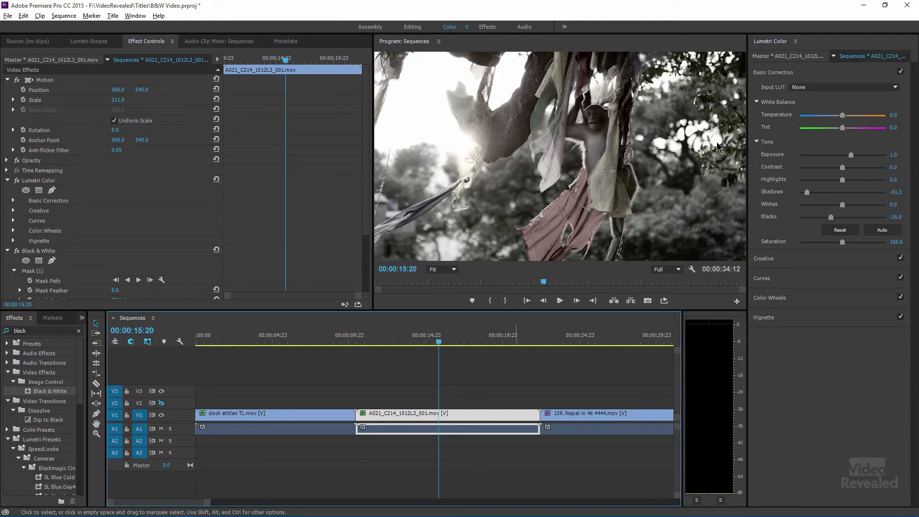
drag(806, 191, 855, 191)
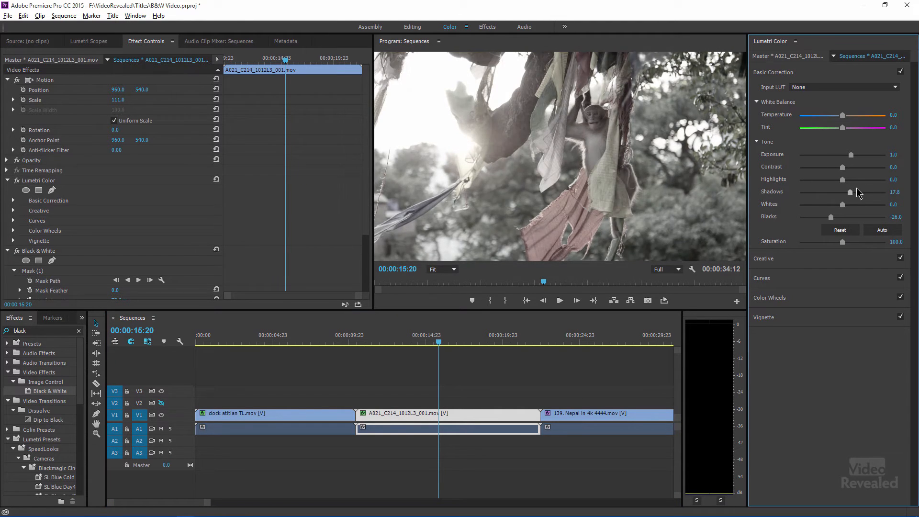
drag(853, 193, 825, 195)
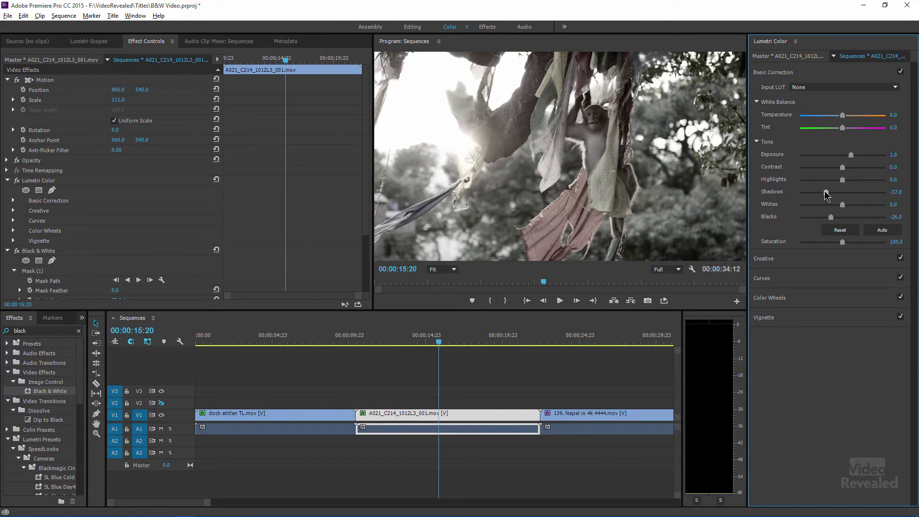
drag(825, 191, 821, 192)
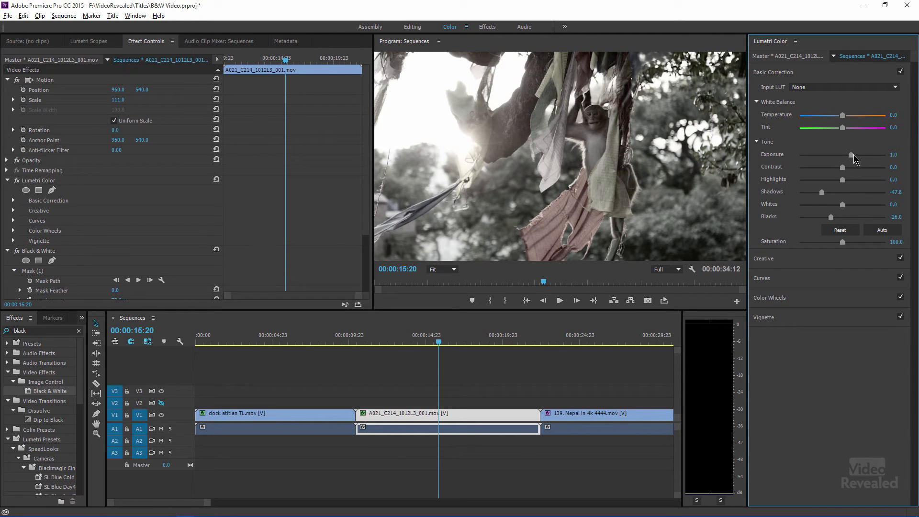
drag(844, 154, 853, 154)
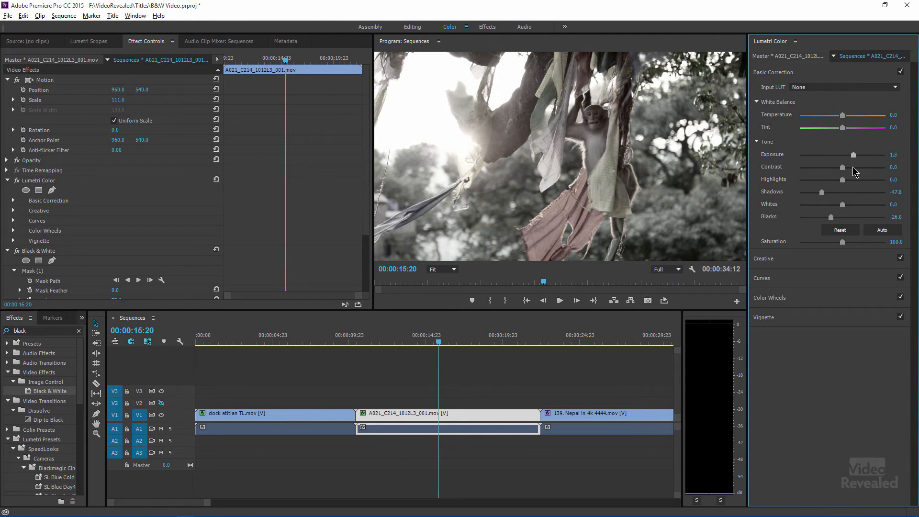
click(276, 413)
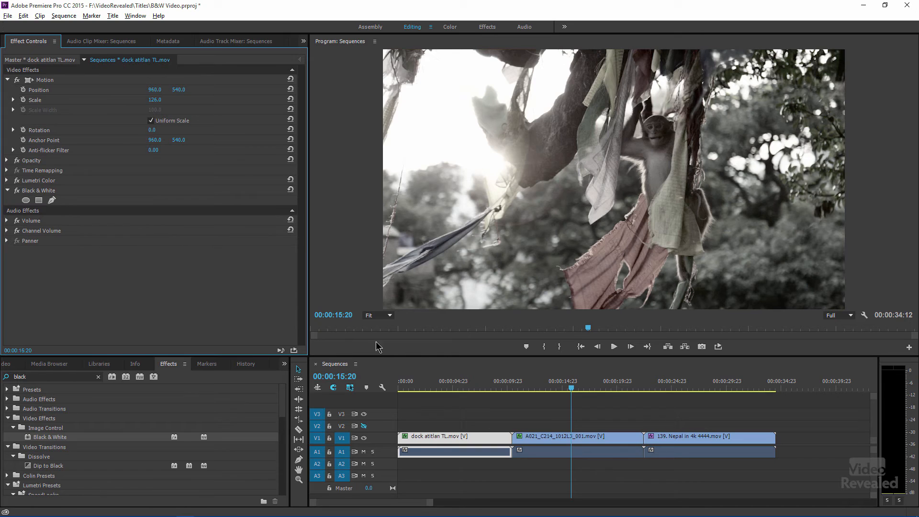
- Select the Nepal clip and bring up the Project panel's contents
click(577, 436)
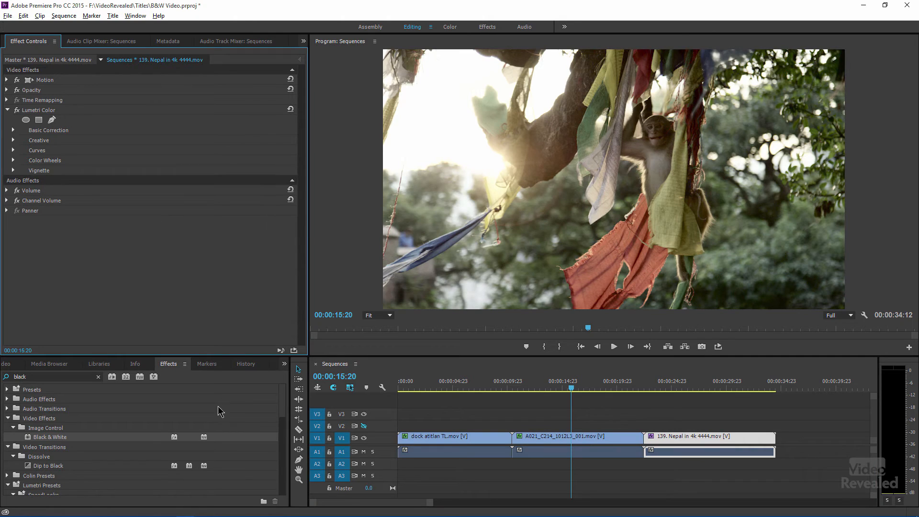
click(49, 363)
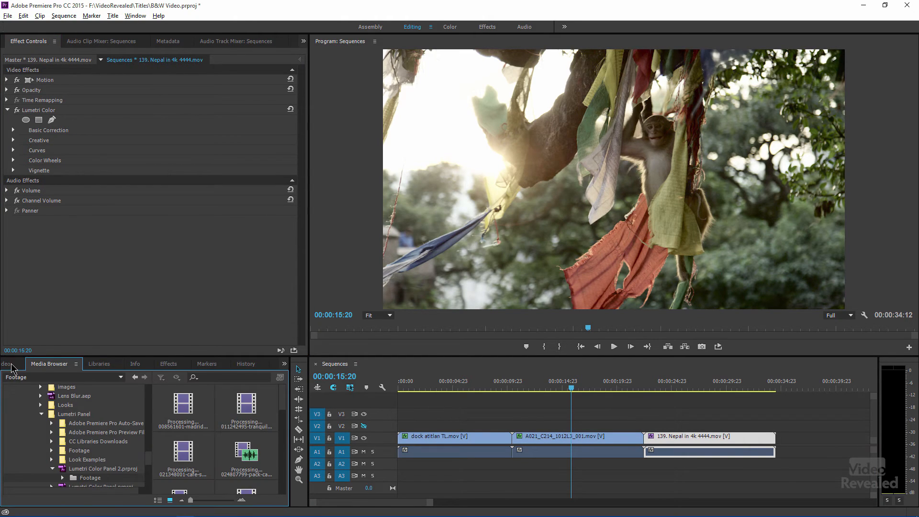
click(238, 501)
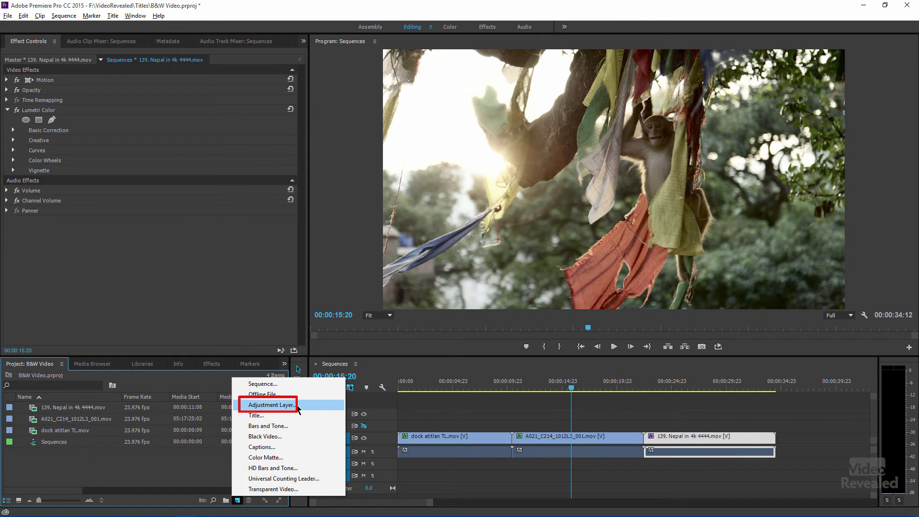
- Create a new adjustment layer and lay it on V2 across all three clips
click(271, 405)
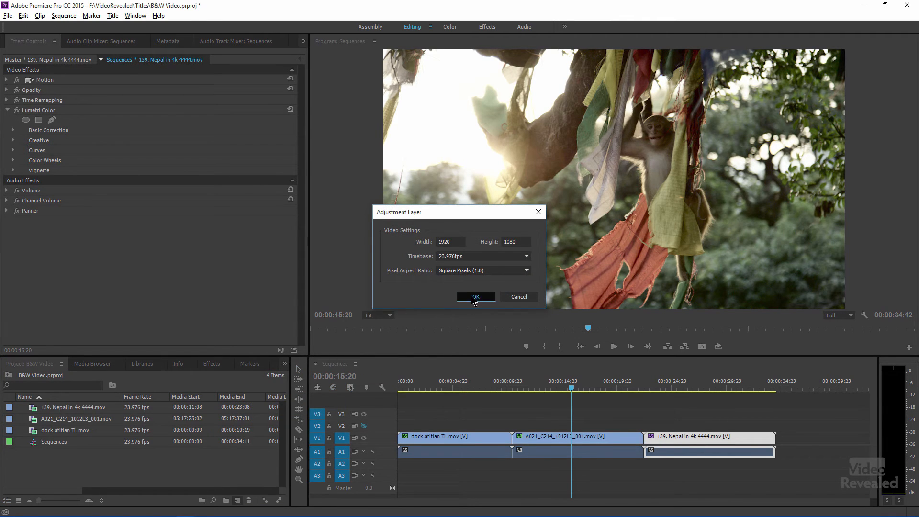
click(475, 297)
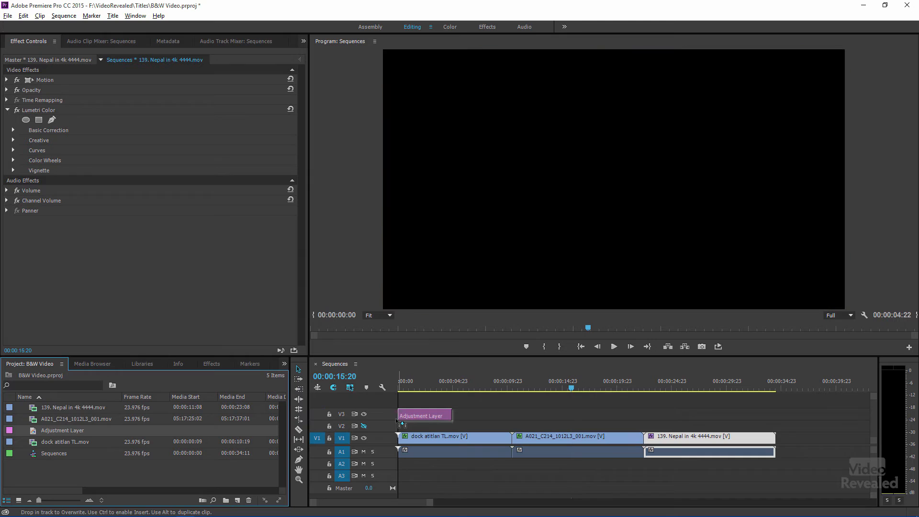
drag(450, 424, 747, 424)
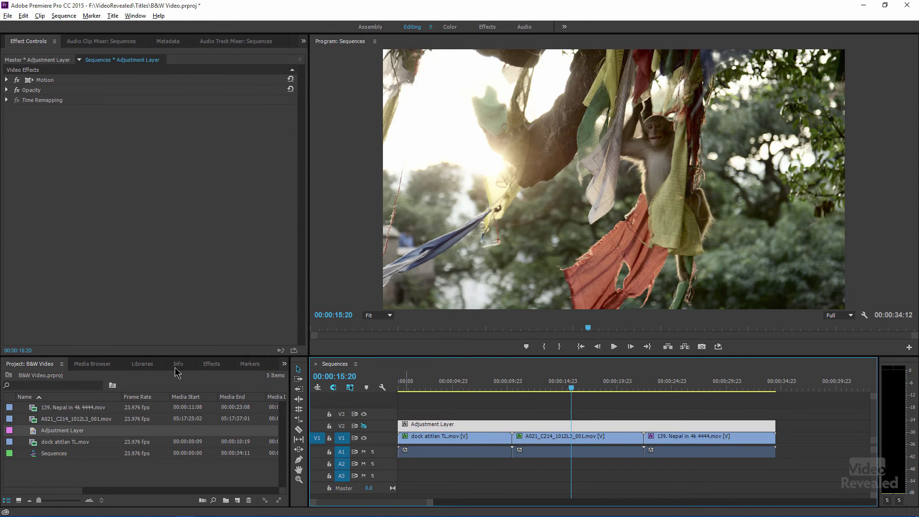
click(211, 363)
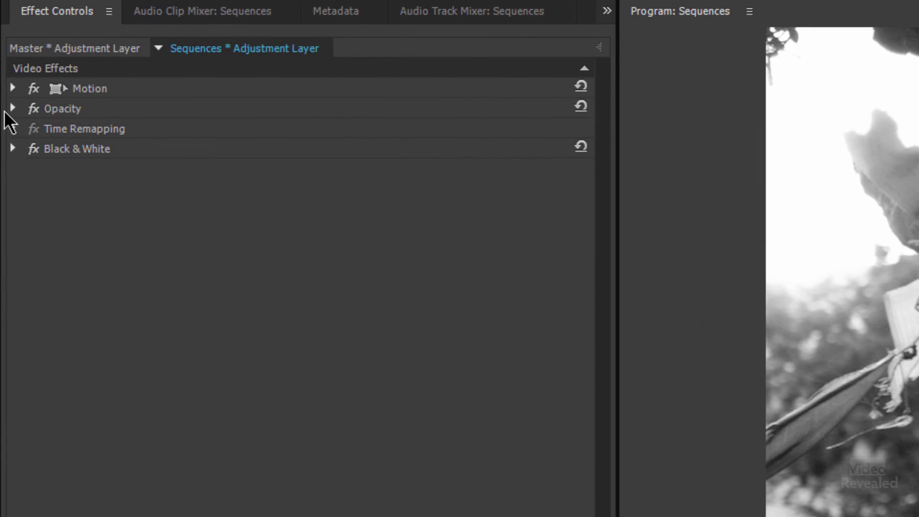
- Expand the adjustment layer's Opacity in Effect Controls, showing 100% opacity and Normal blending
click(12, 109)
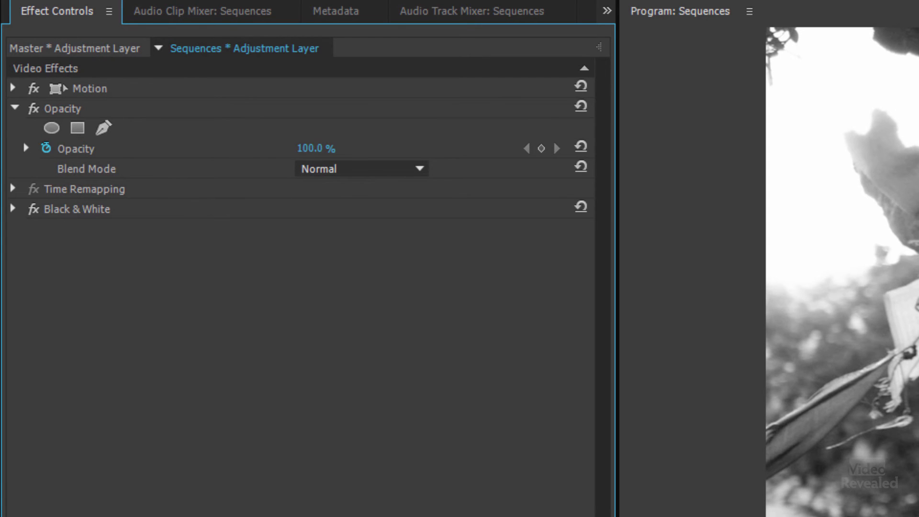